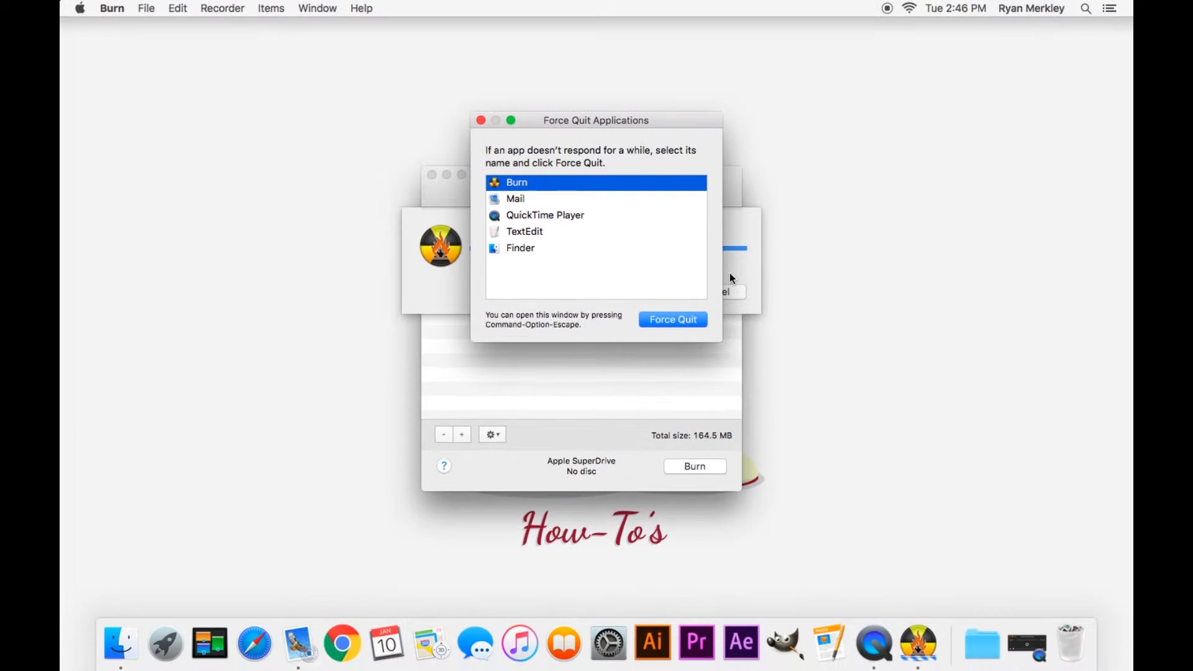
mouse_move(707, 250)
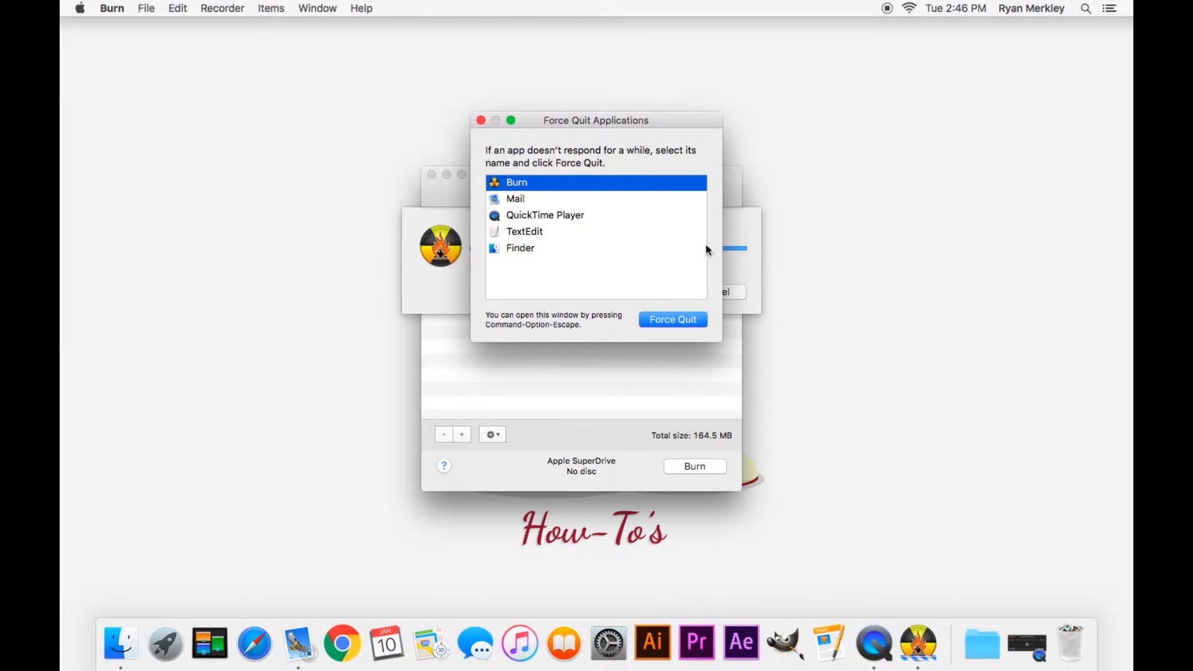
mouse_move(531, 188)
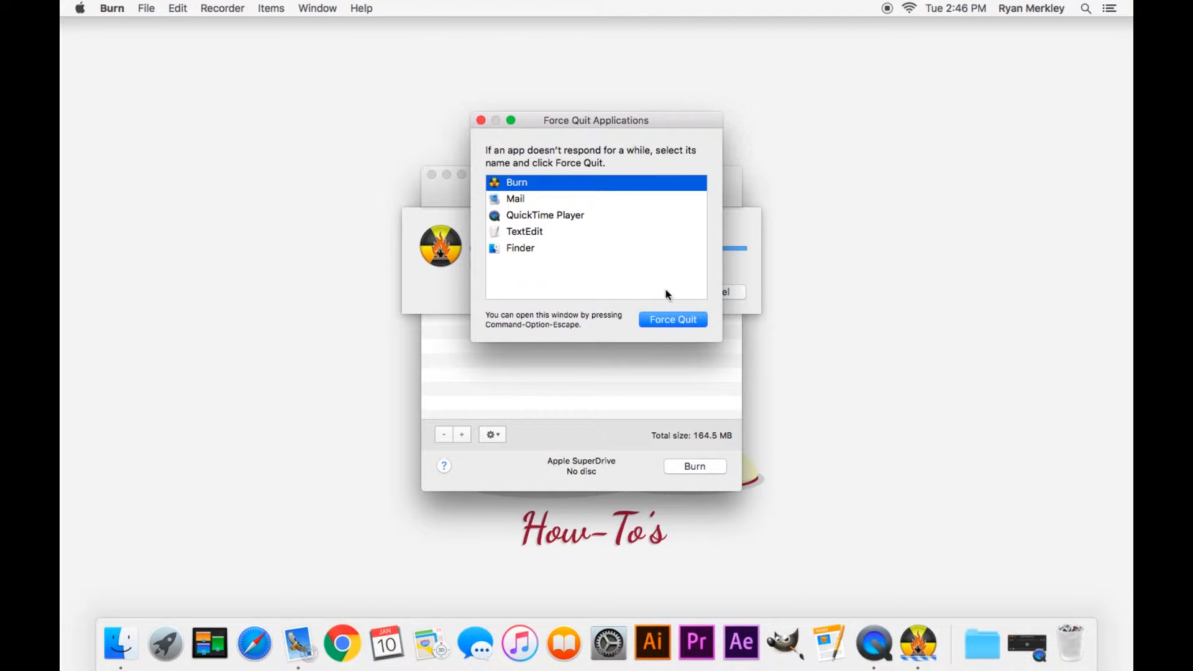
Force quit the selected Burn app and confirm the unsaved-changes alert
click(673, 319)
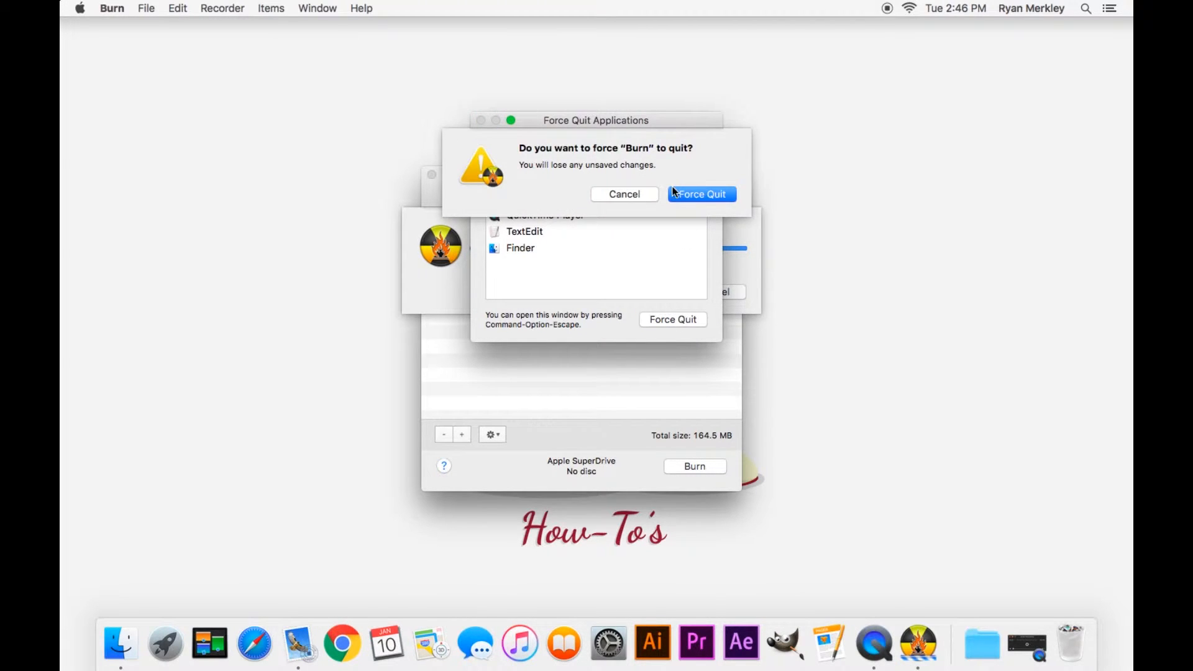
click(624, 194)
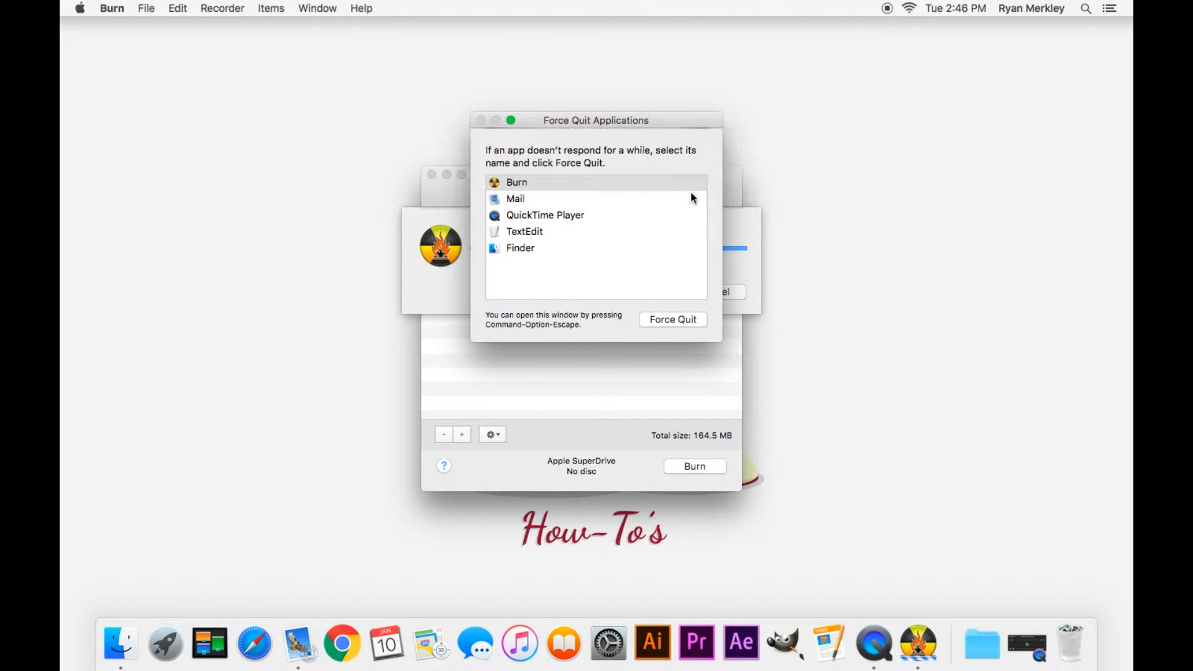
Close the Force Quit Applications window via its red close button once Burn is gone
click(672, 319)
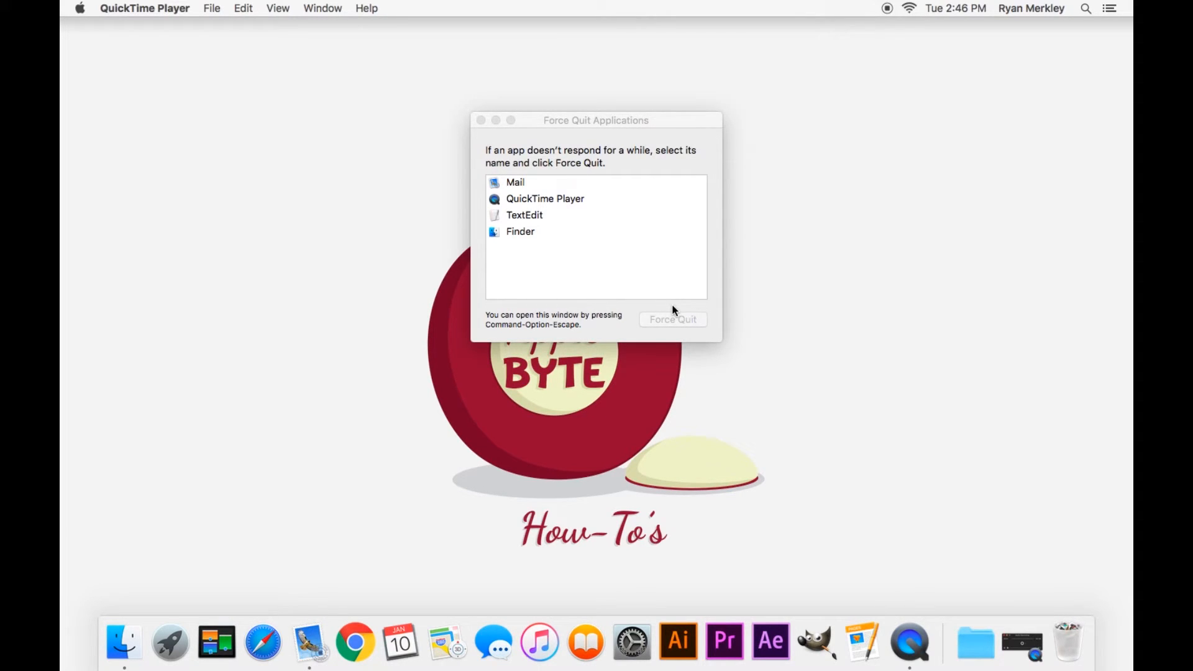
click(480, 121)
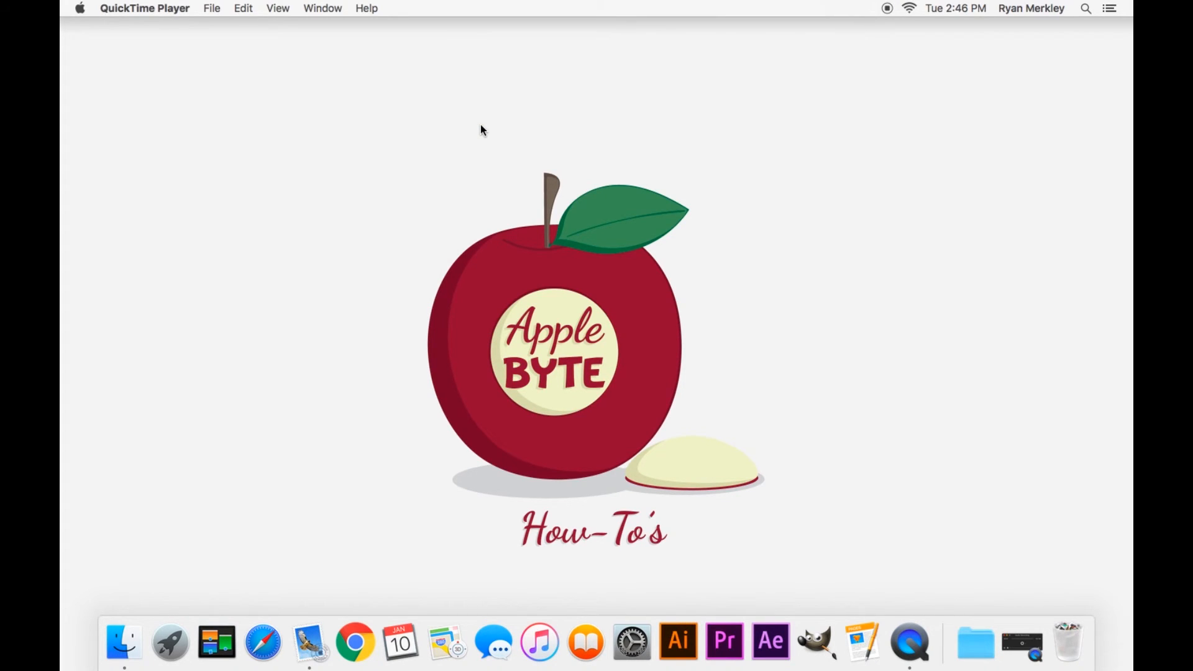